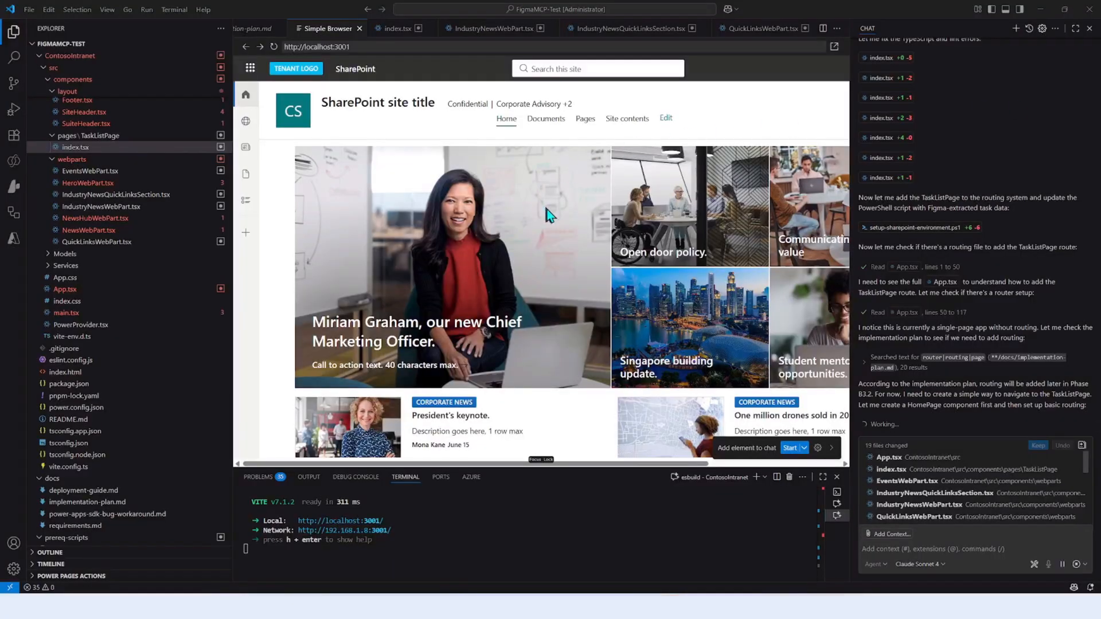
mouse_move(836, 340)
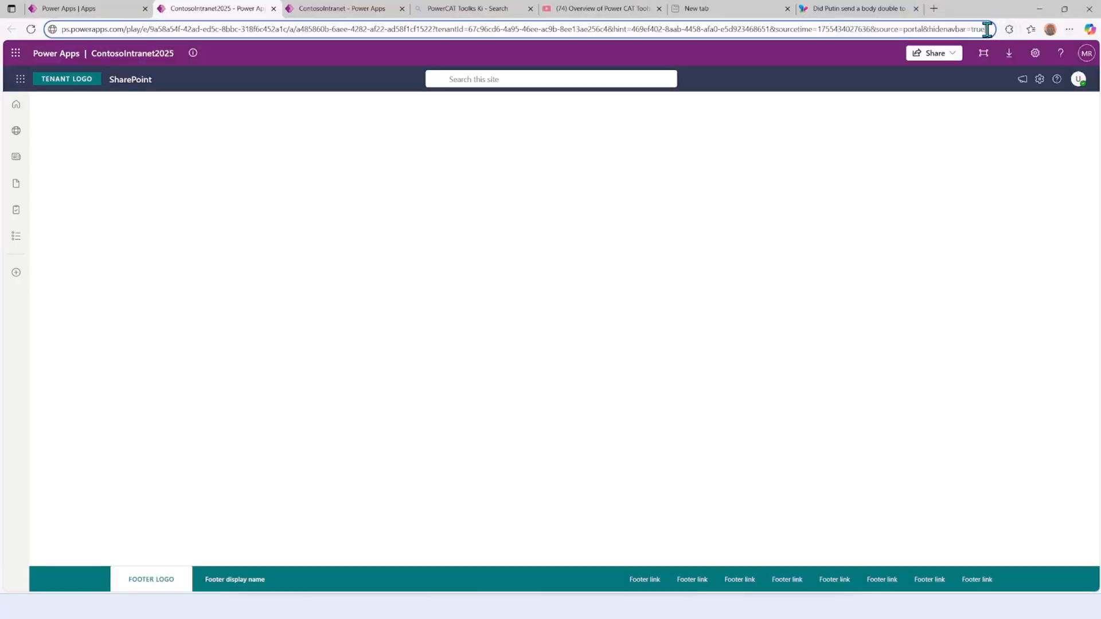
click(15, 184)
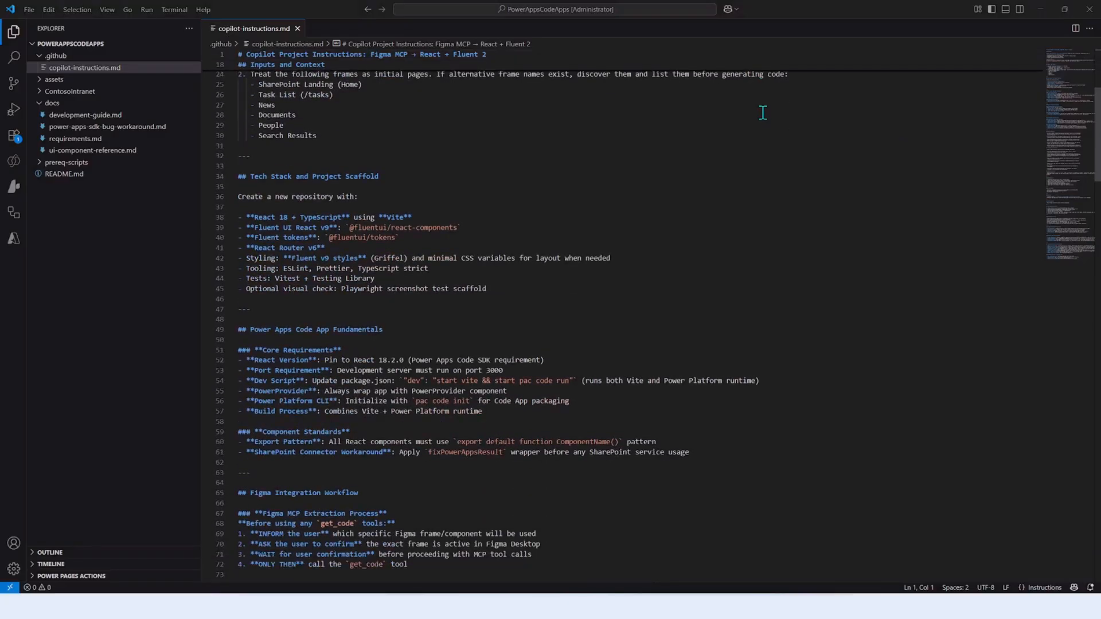
Review the development guide preview and the requirements document in the docs folder.
scroll(down, 3)
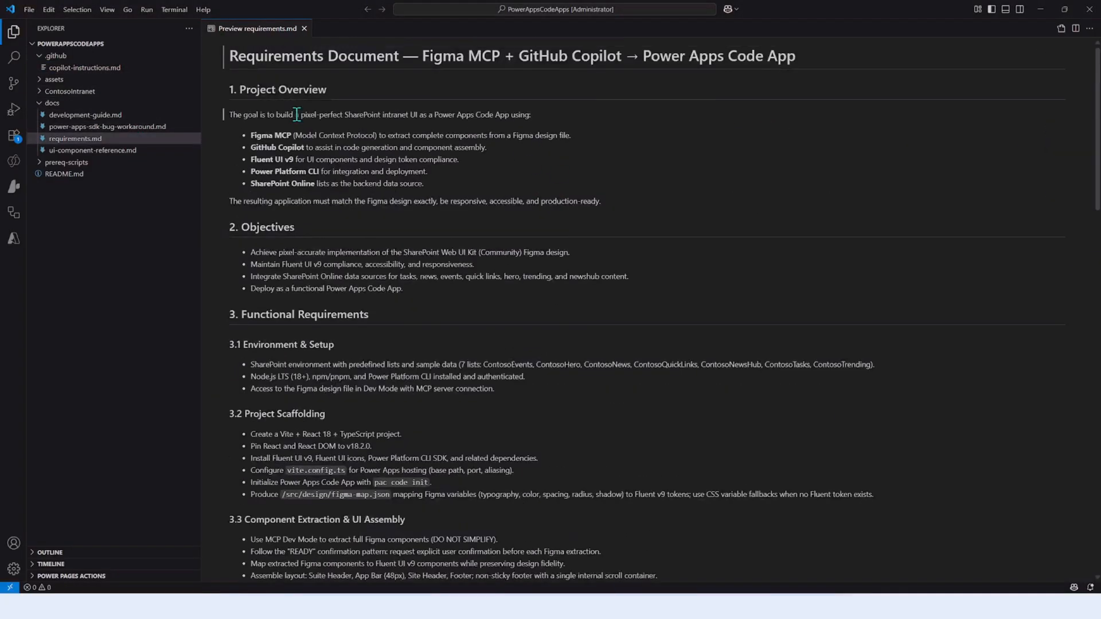
click(85, 114)
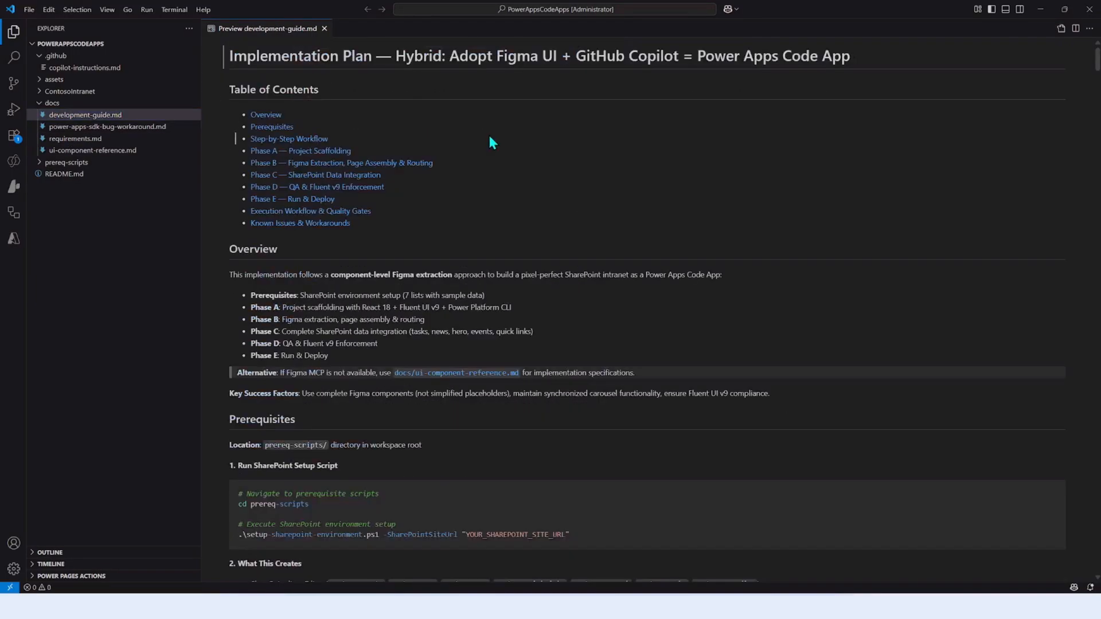
scroll(down, 3)
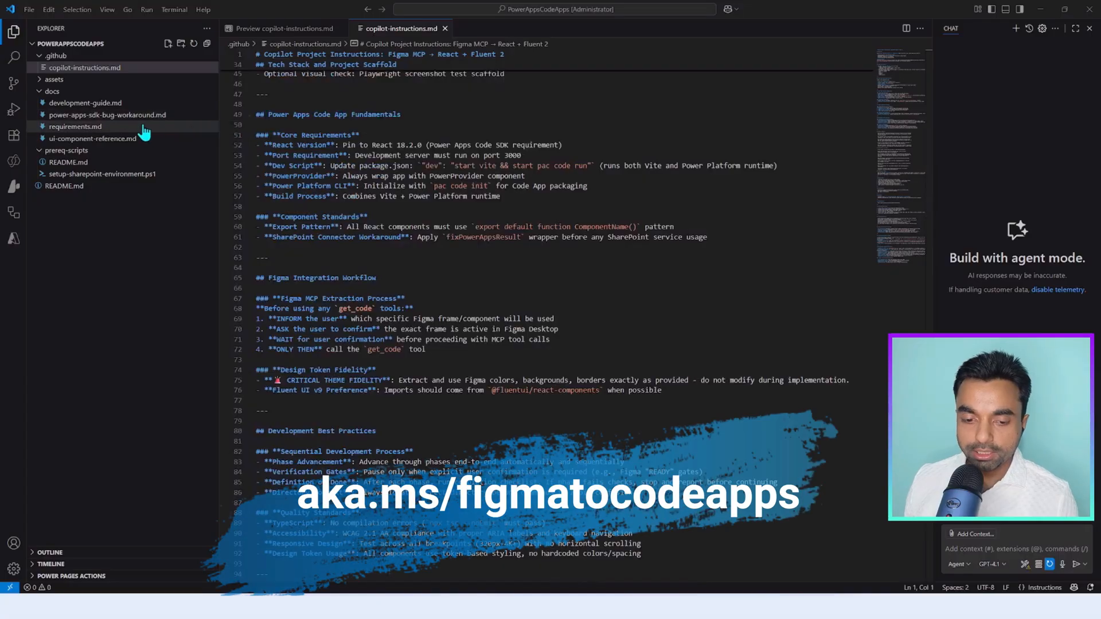
click(75, 126)
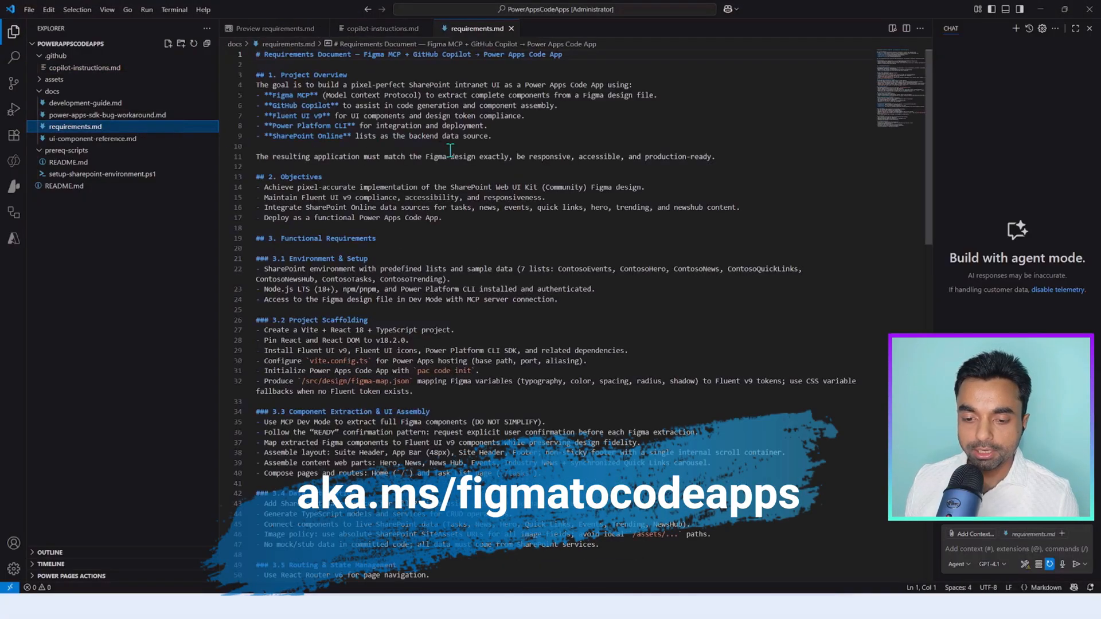
scroll(down, 3)
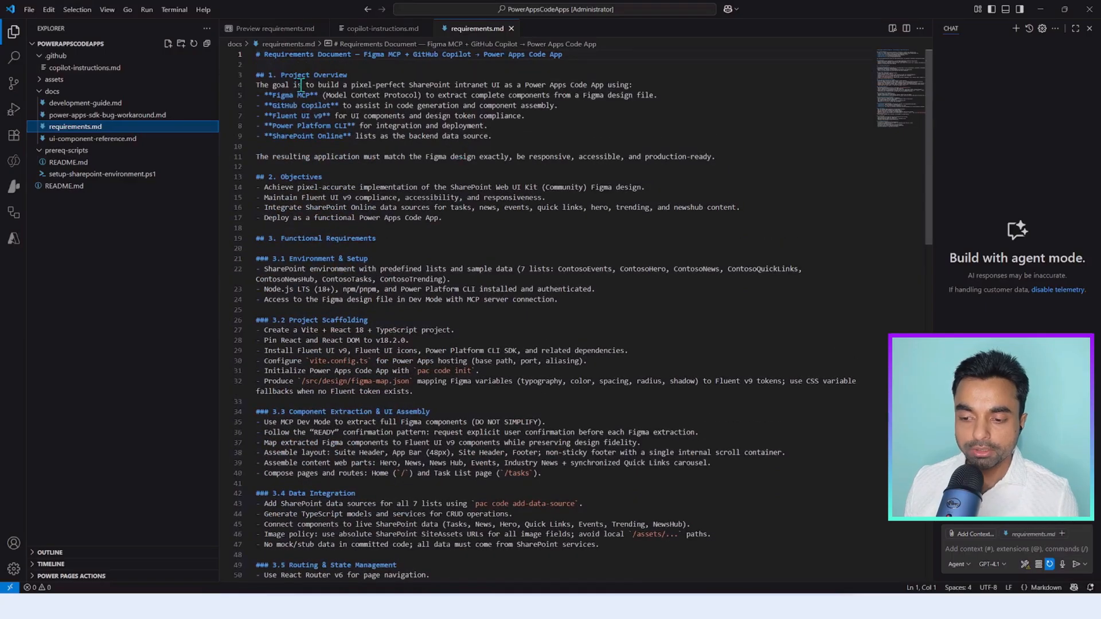
drag(303, 84, 533, 83)
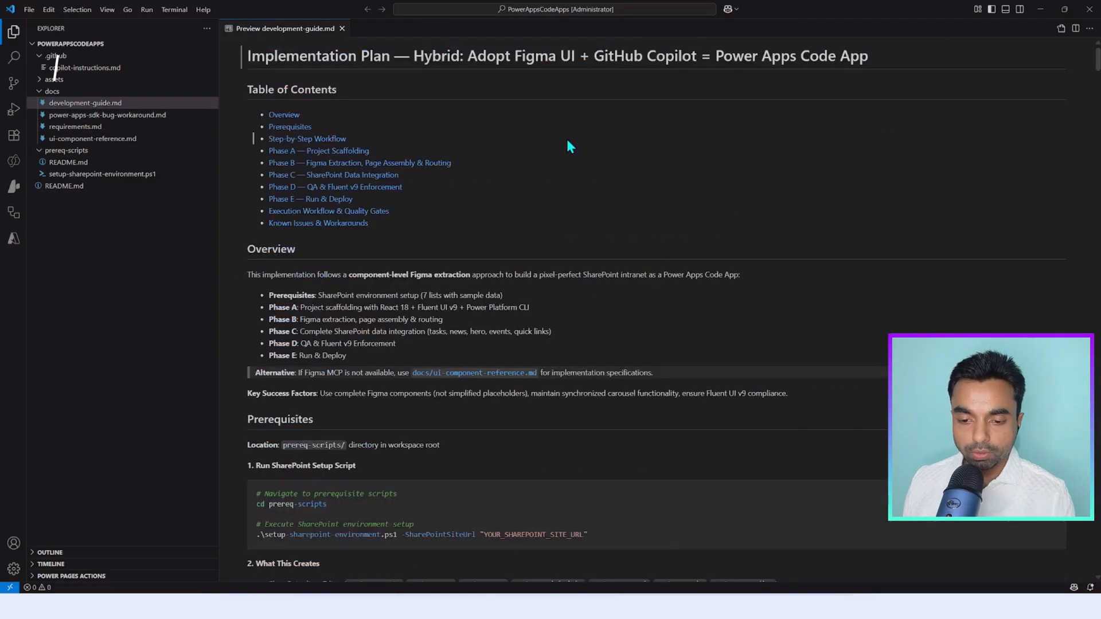
Scroll through the development guide's Phases A–E before handing it to the Copilot agent.
scroll(down, 3)
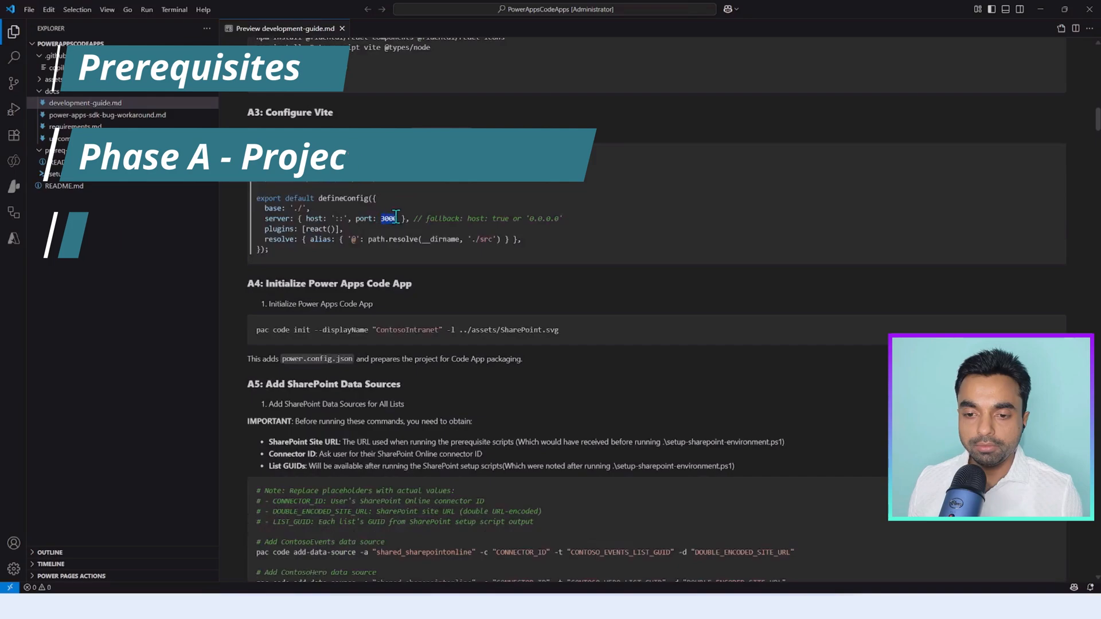
scroll(down, 3)
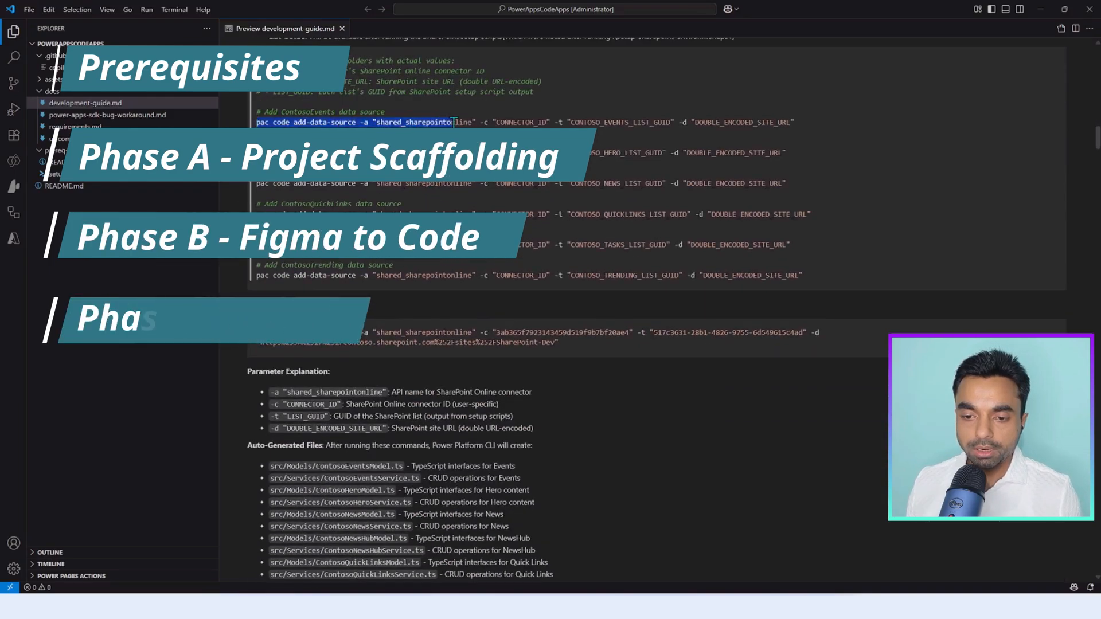
scroll(down, 3)
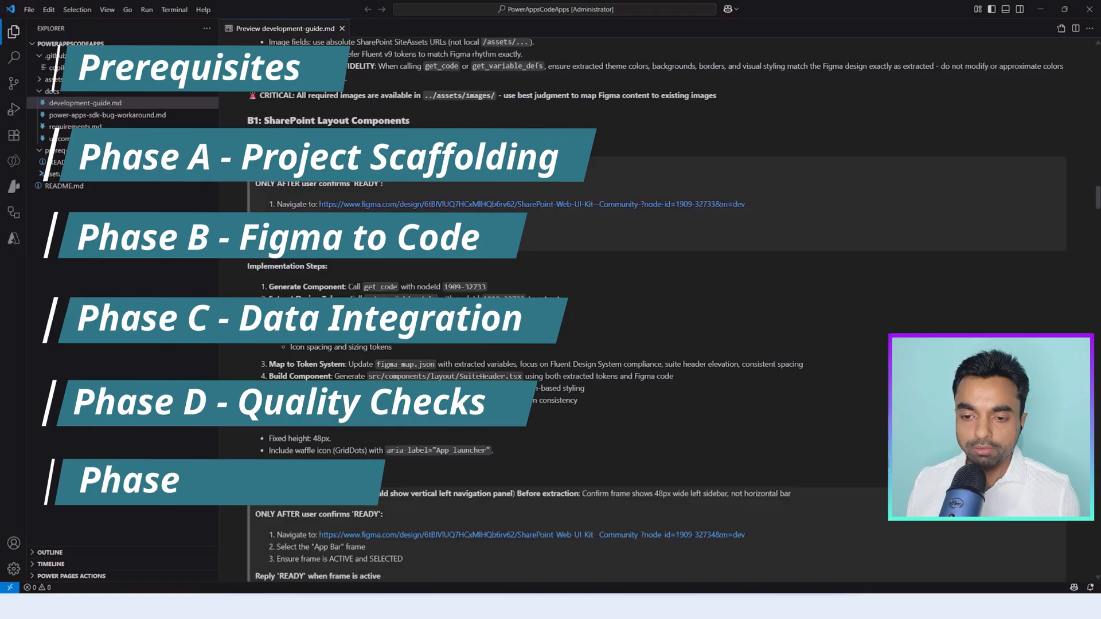
scroll(down, 3)
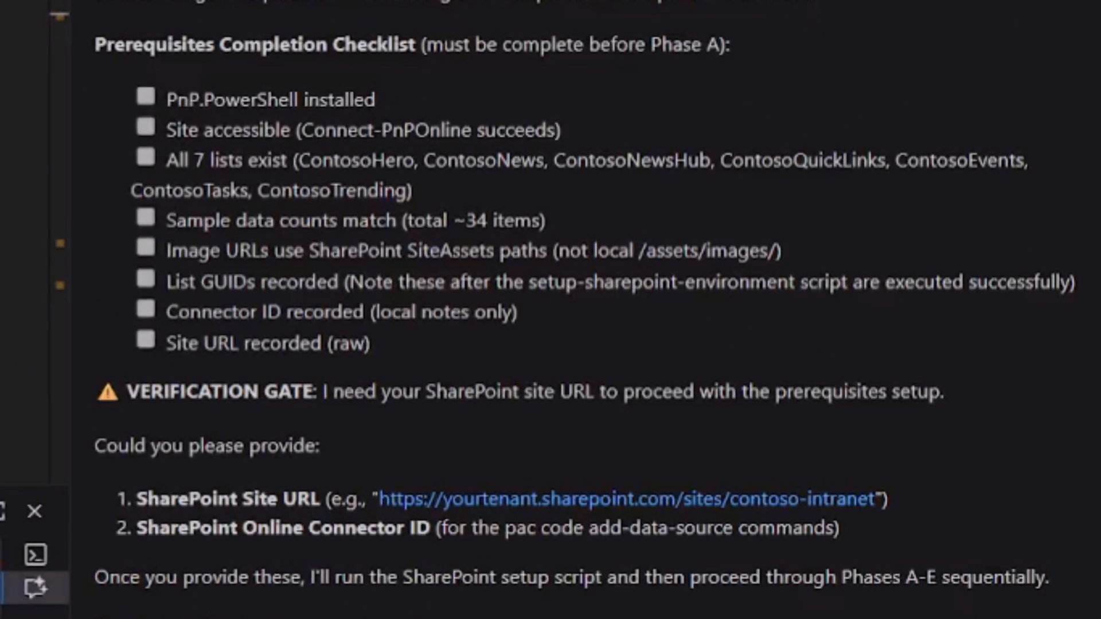
scroll(down, 3)
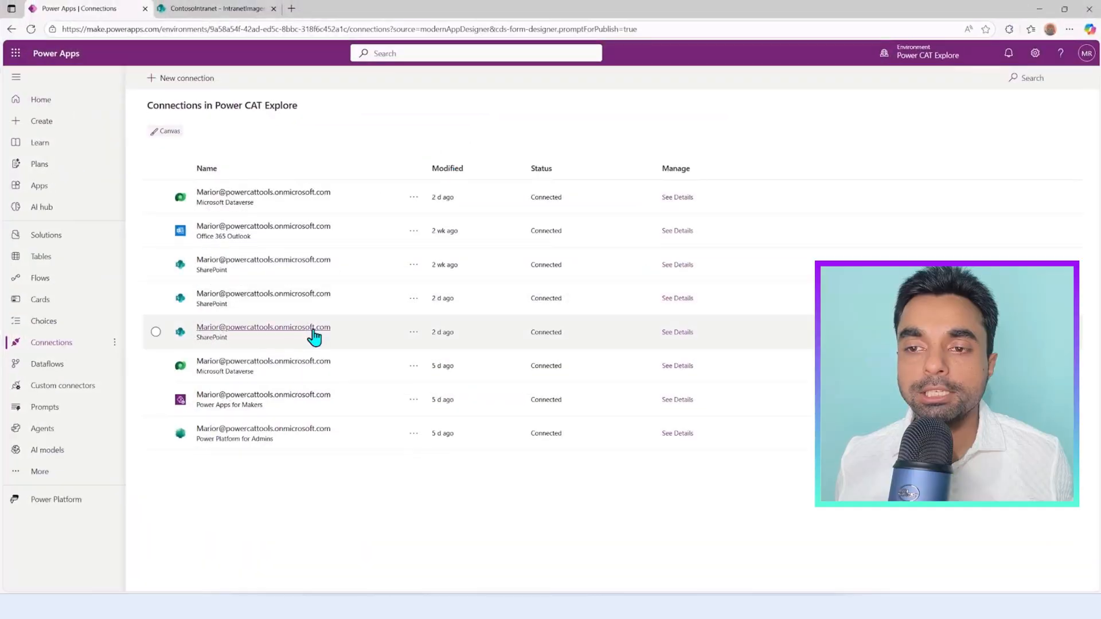
View the SharePoint connection's details in Power Apps Connections to obtain its connector ID.
click(263, 327)
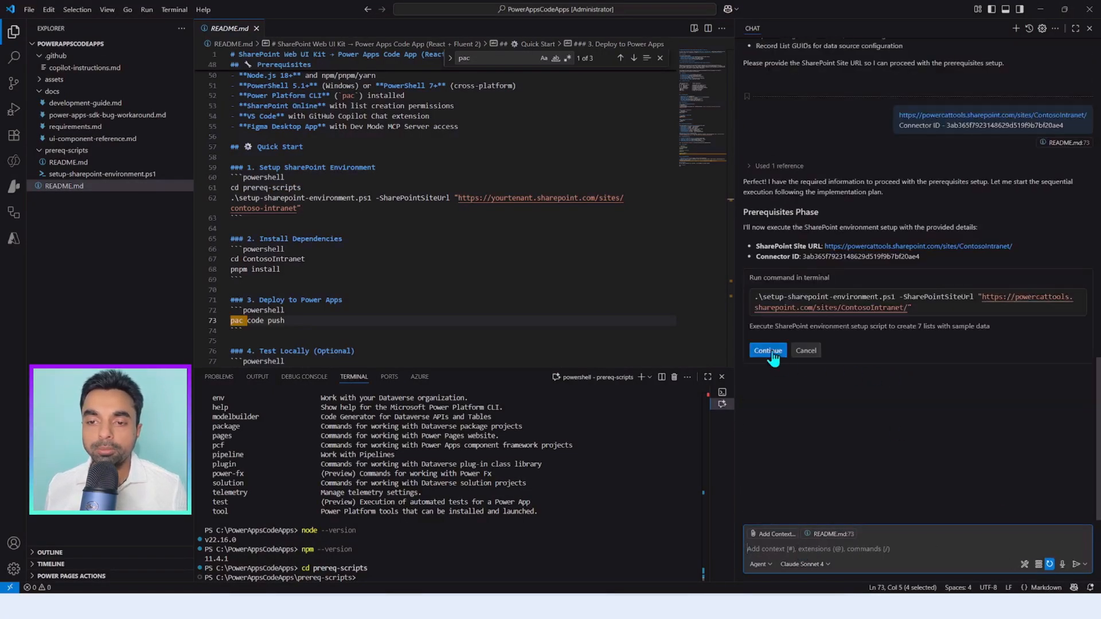
Approve Copilot running the SharePoint environment setup script that scaffolds ContosoIntranet.
click(767, 351)
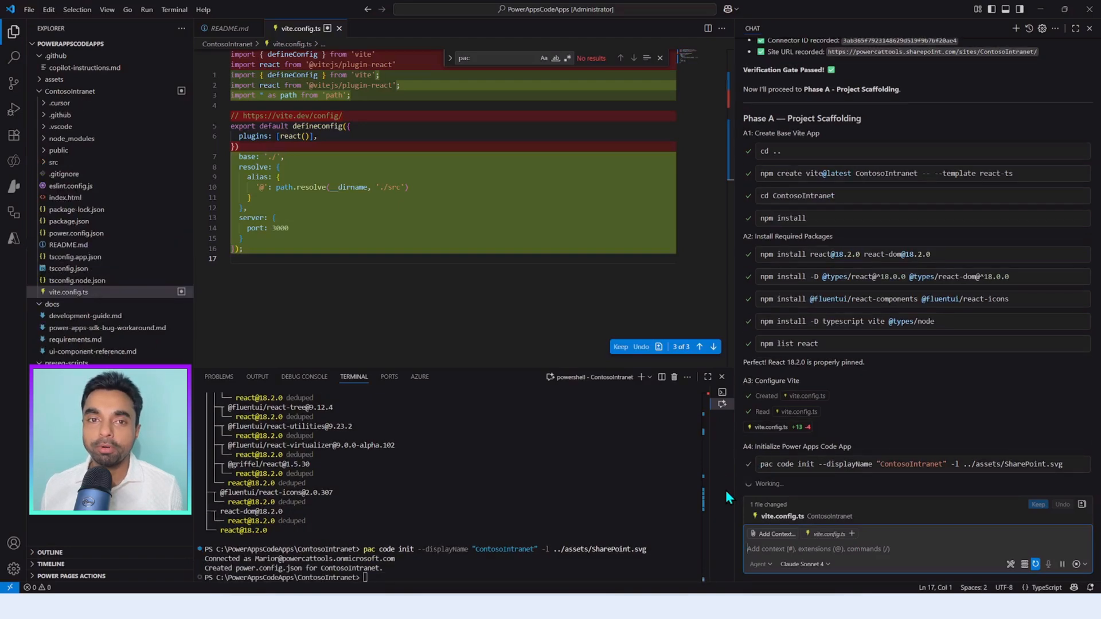
Approve the pac code add-data-source command that adds the ContosoTasks data source.
scroll(down, 3)
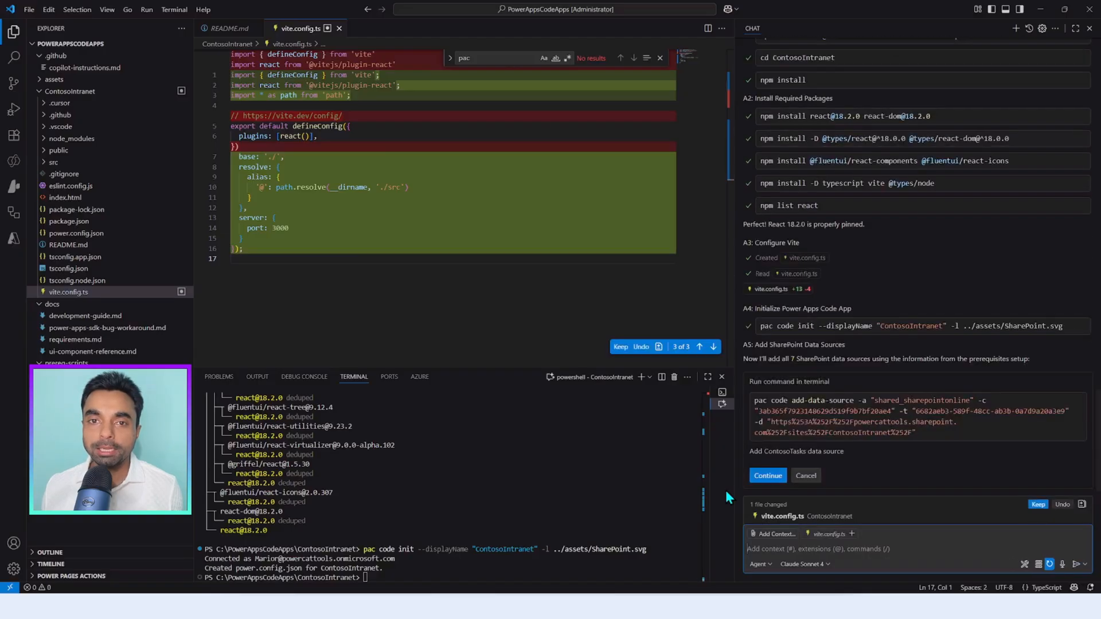
click(767, 475)
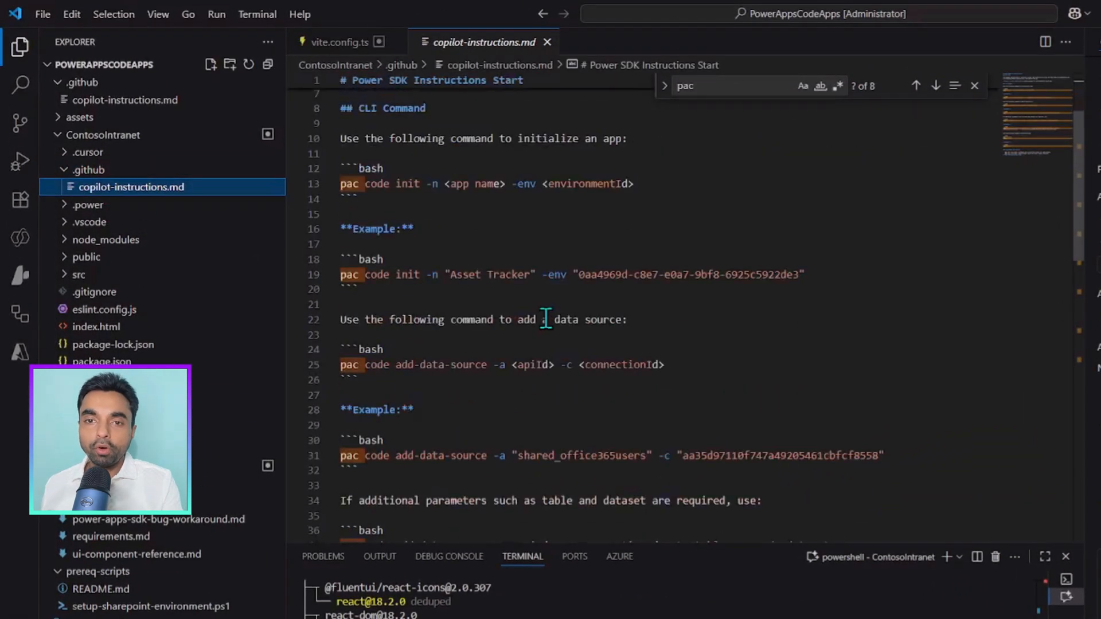
scroll(down, 3)
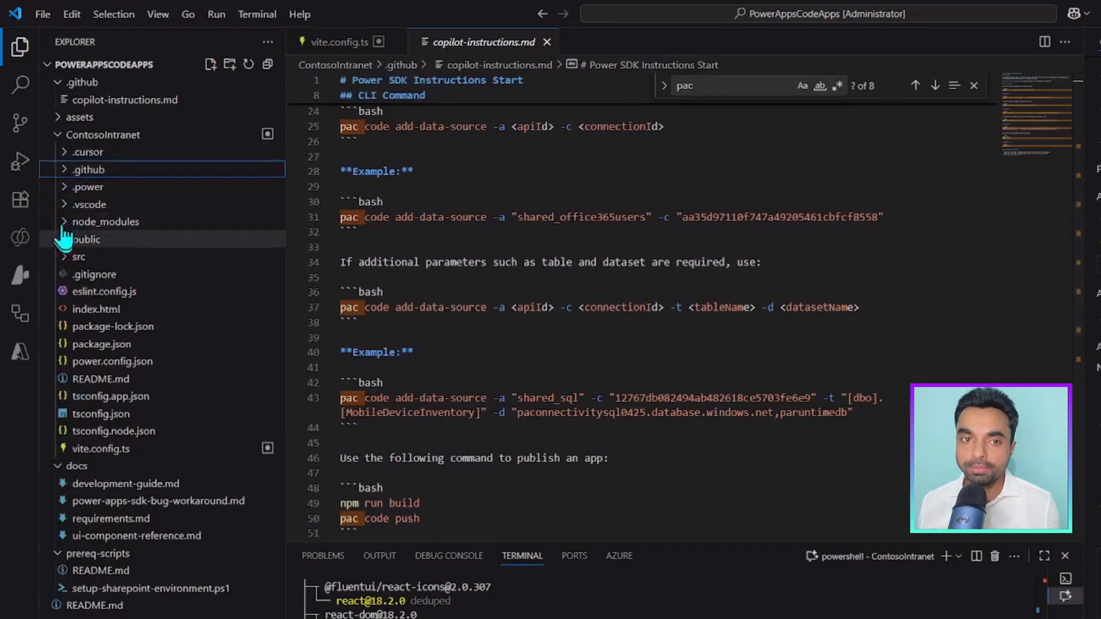
click(128, 222)
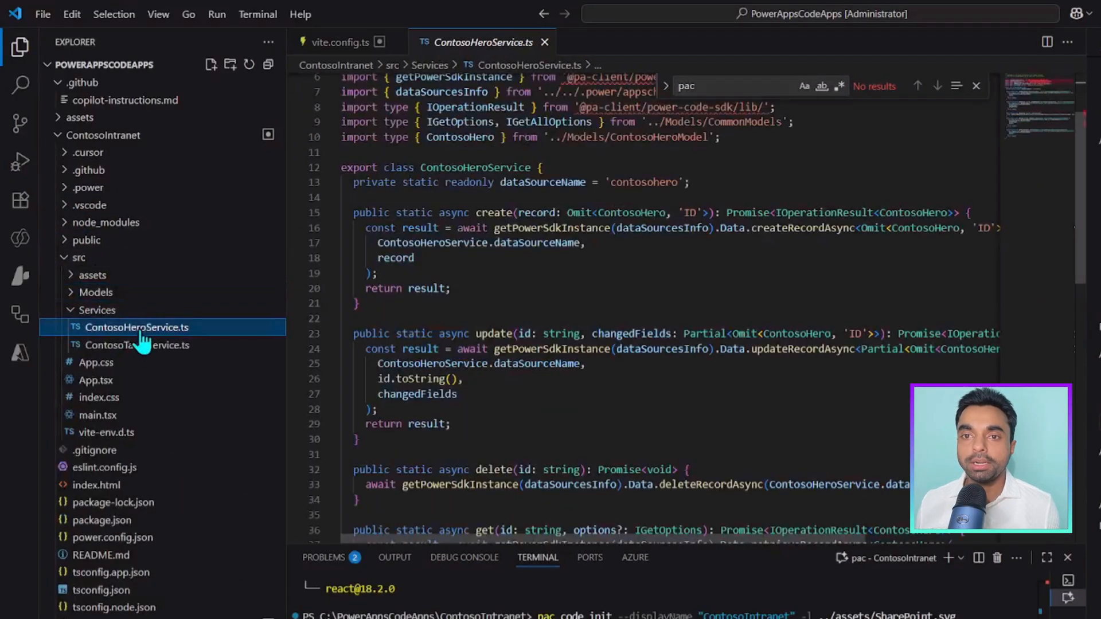
click(137, 345)
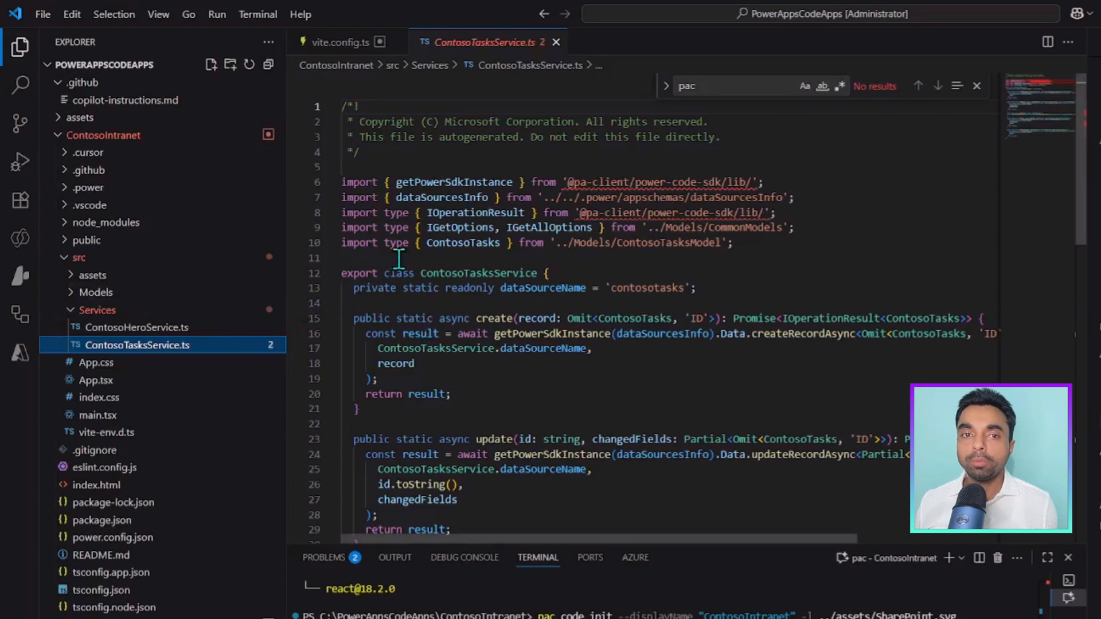
click(79, 258)
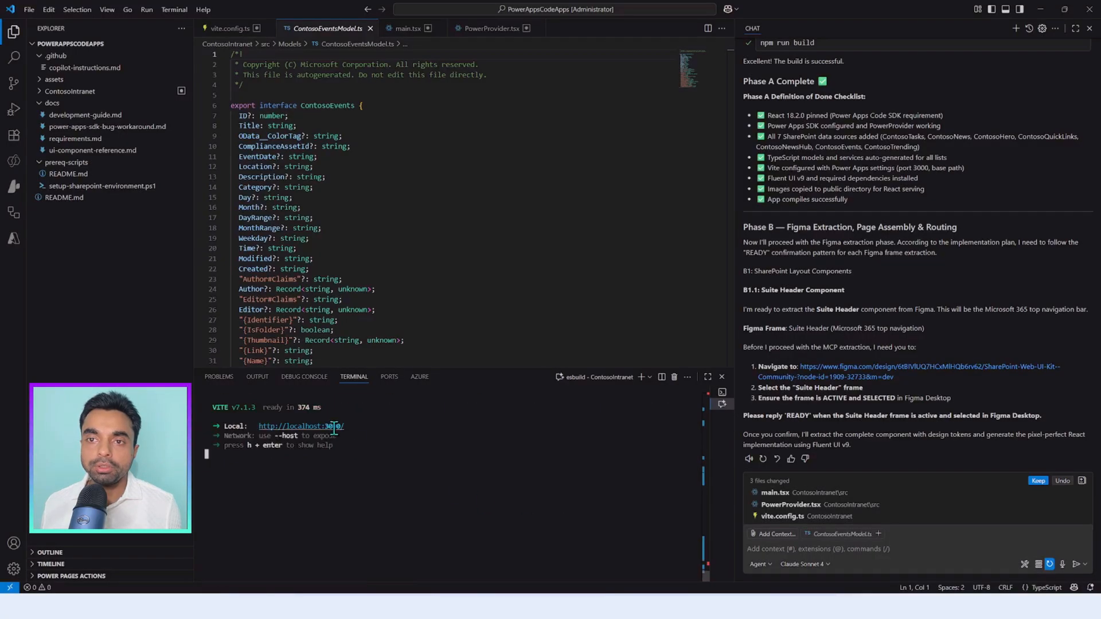
click(300, 427)
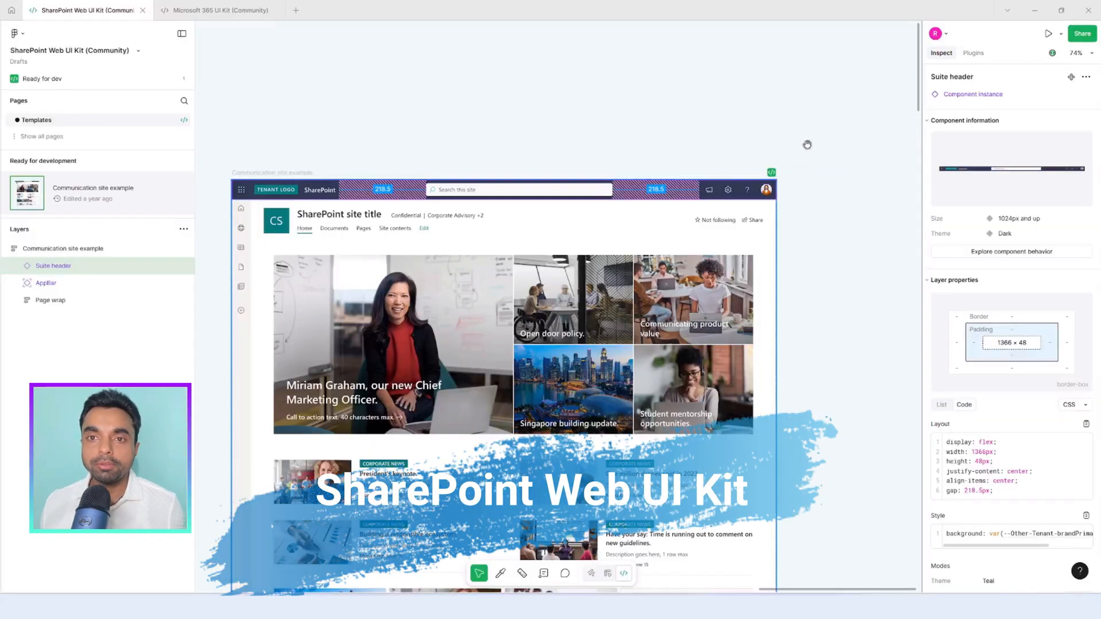
mouse_move(709, 190)
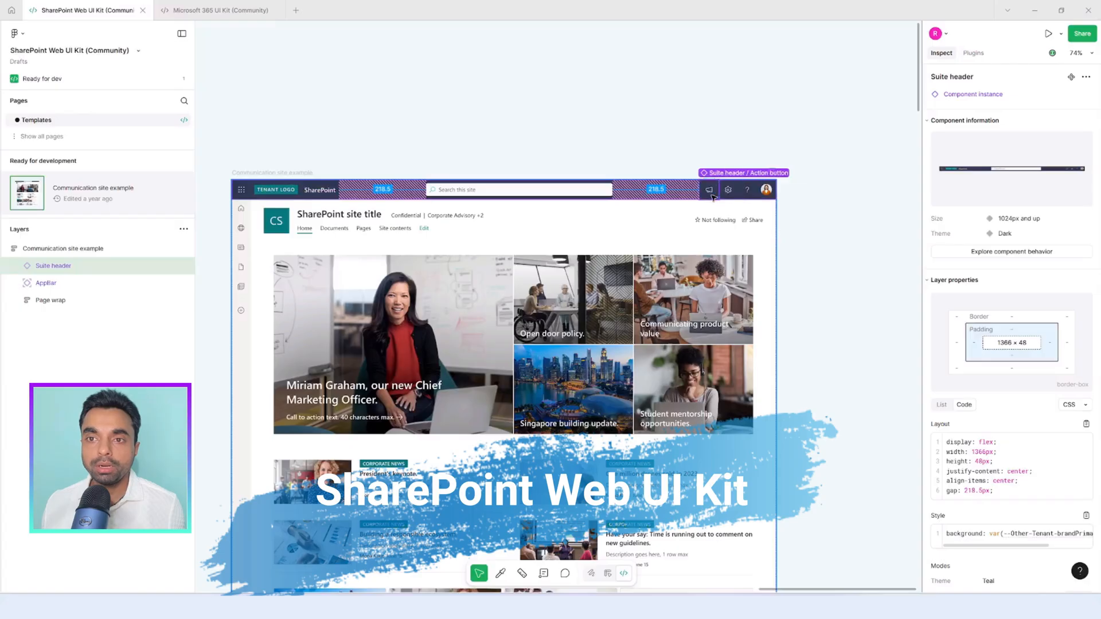
Bring up the context menu on the Suite header layer in the SharePoint Web UI Kit.
right_click(709, 197)
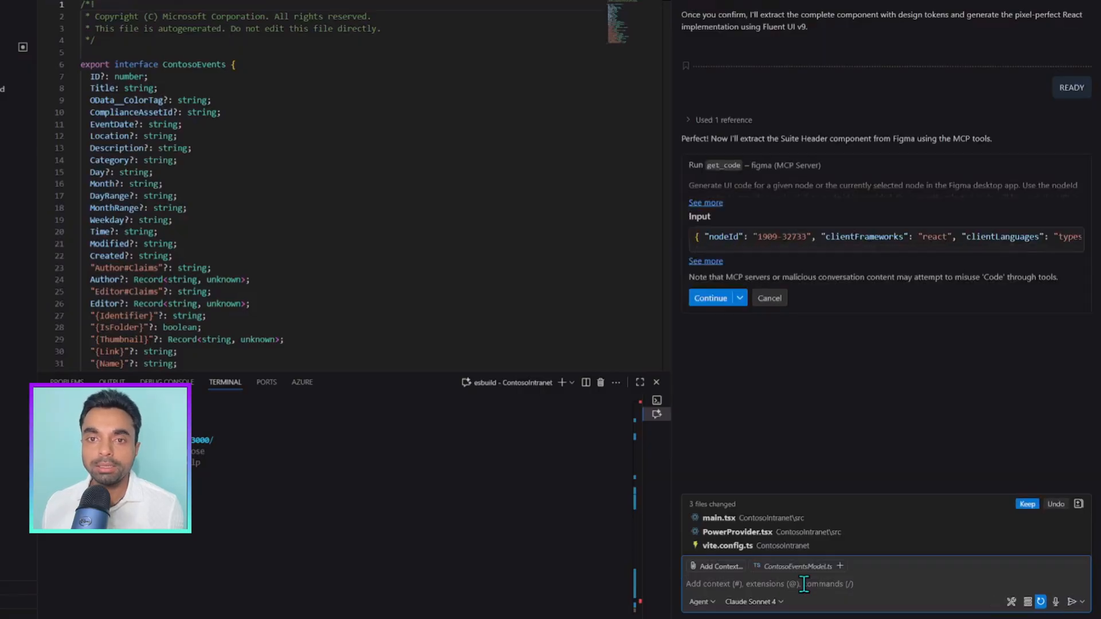
Approve the Figma get_code and get_variable_defs tools for the Suite Header and view the get_image file.png.
click(711, 298)
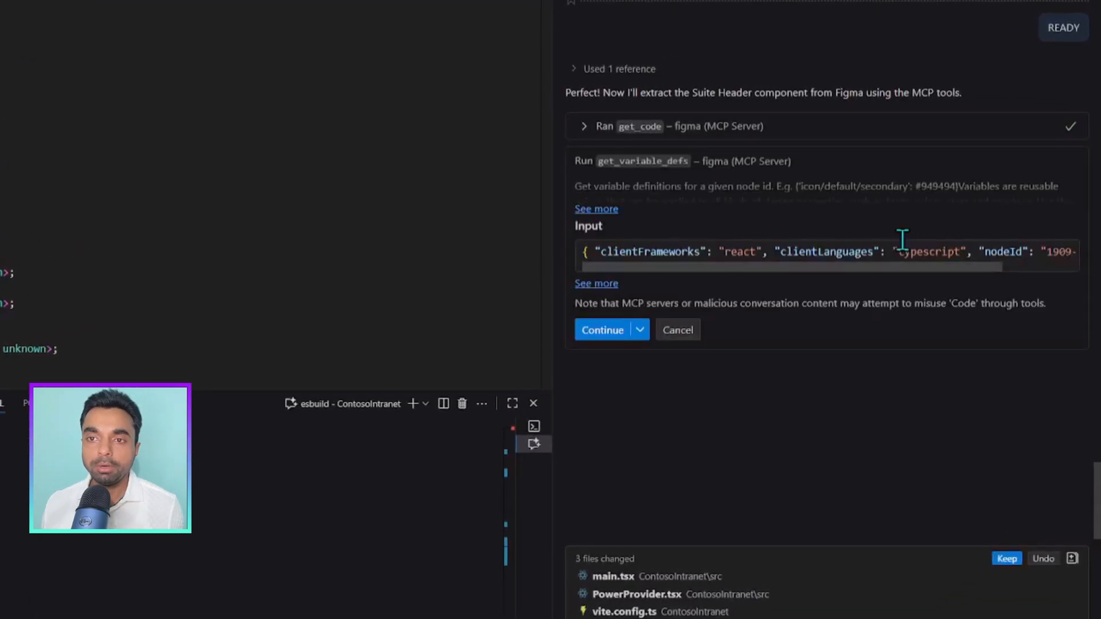
click(602, 329)
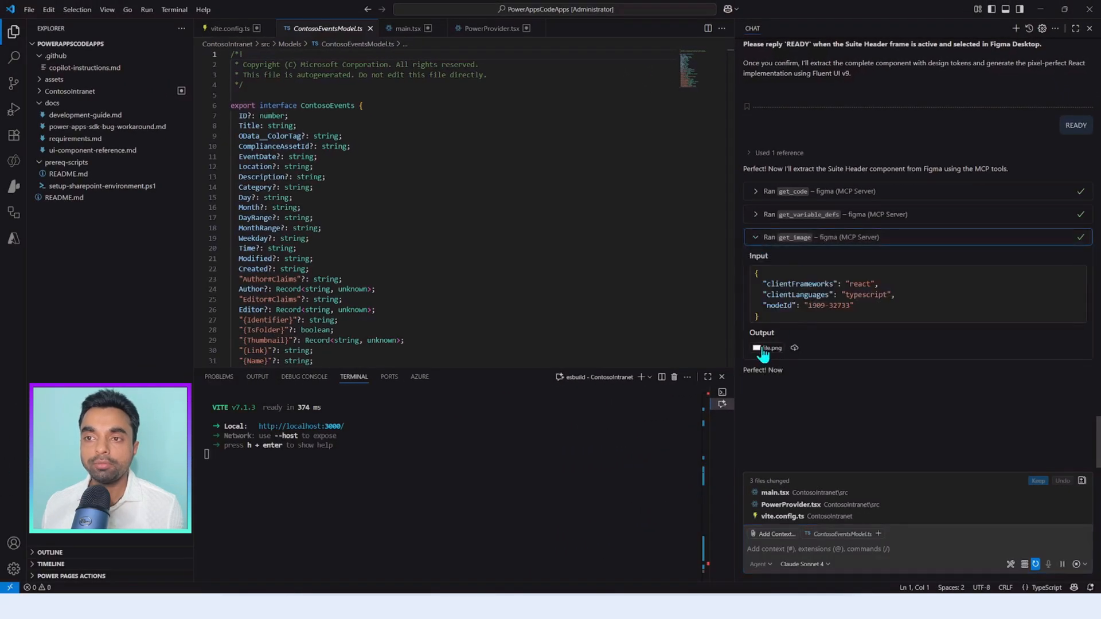
click(770, 347)
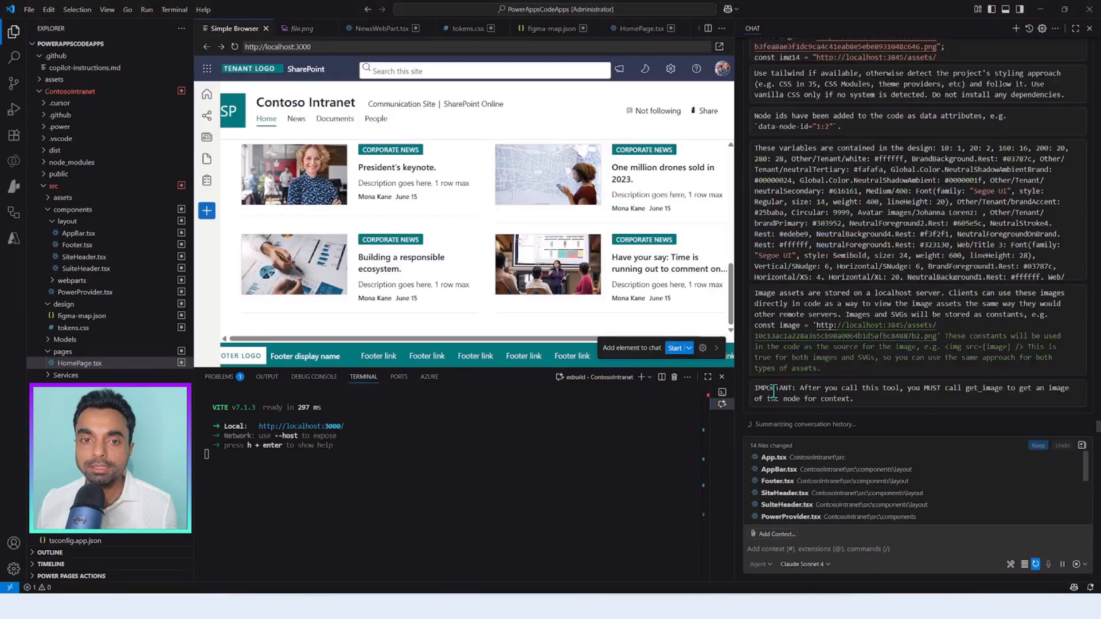
Review the Contoso Intranet page with news cards and footer in the built-in browser at localhost:3000.
click(302, 28)
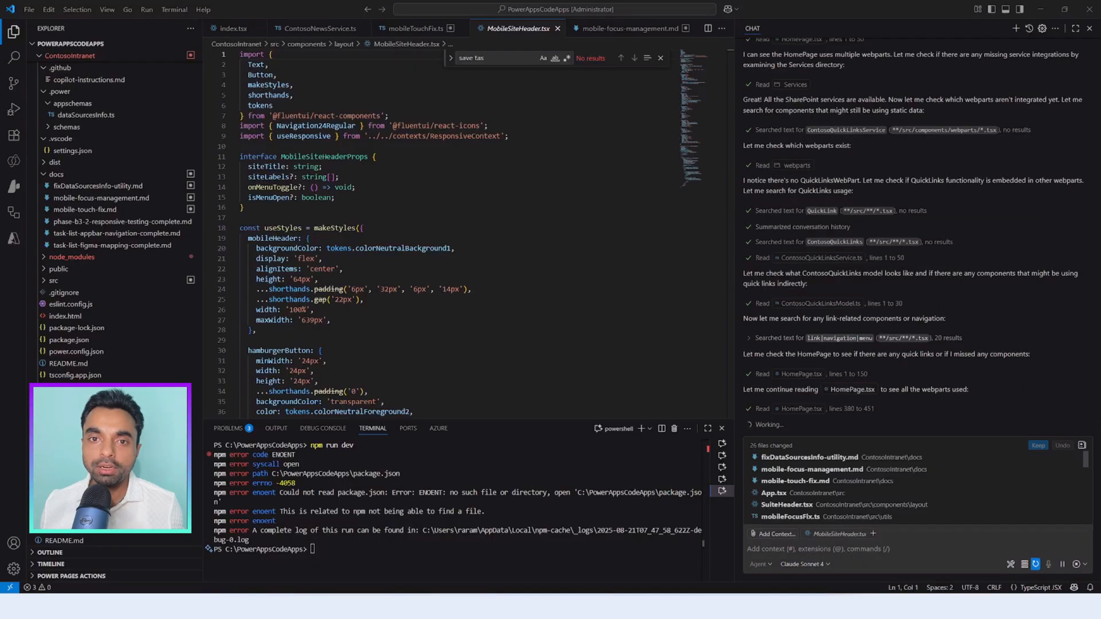
Start the dev server from the ContosoIntranet folder with npm run dev.
scroll(down, 3)
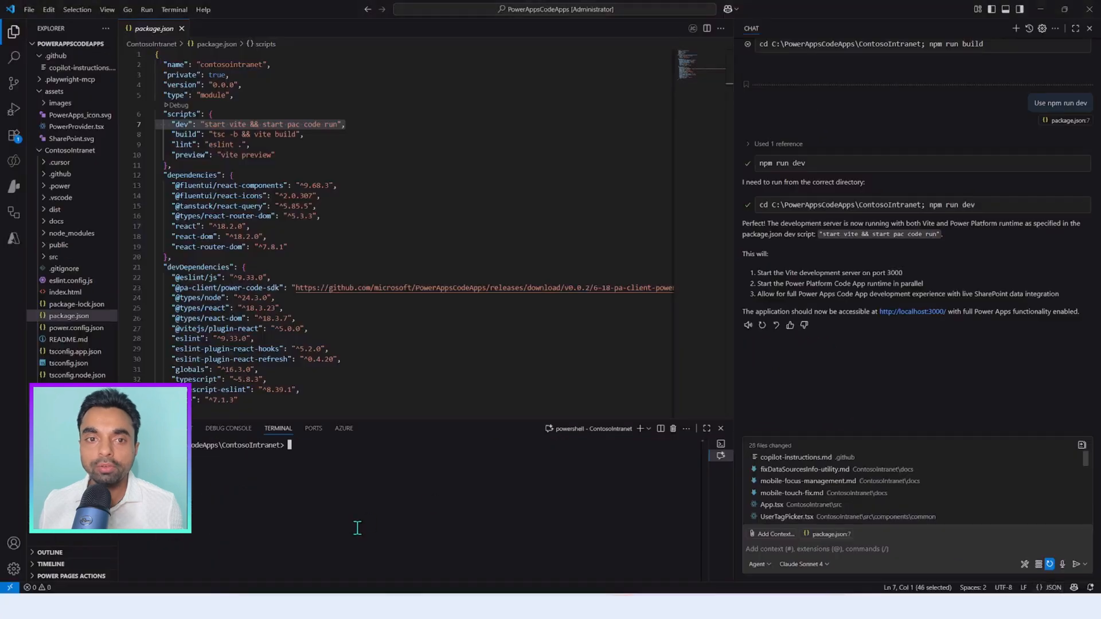
text(npm run dev)
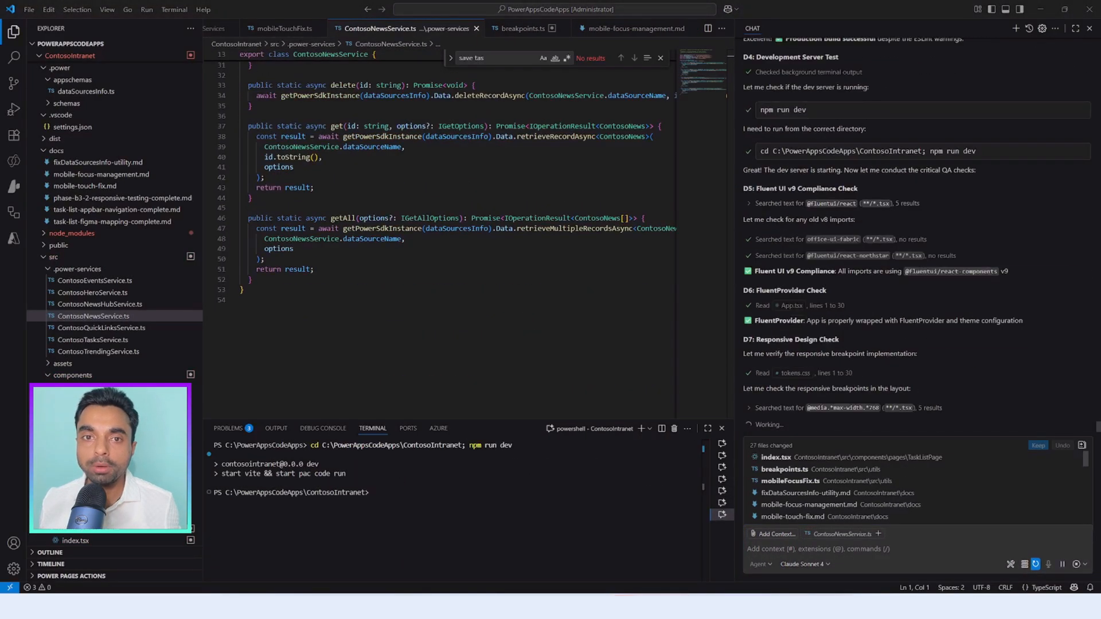
Approve running pac code push so the Contoso Intranet app deploys to Power Platform.
scroll(down, 3)
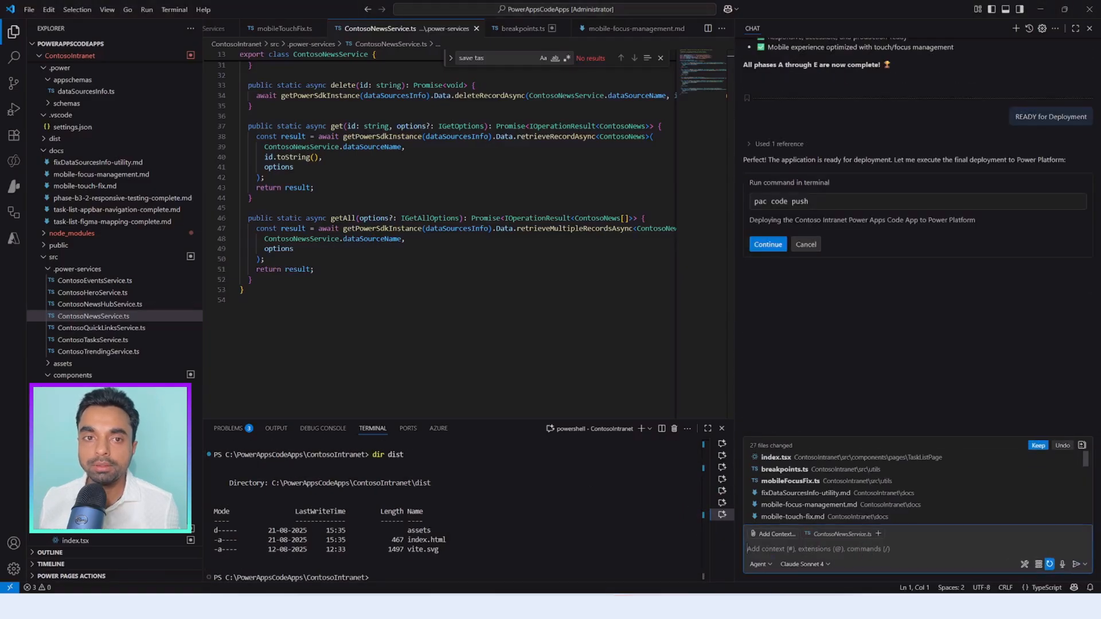
click(768, 243)
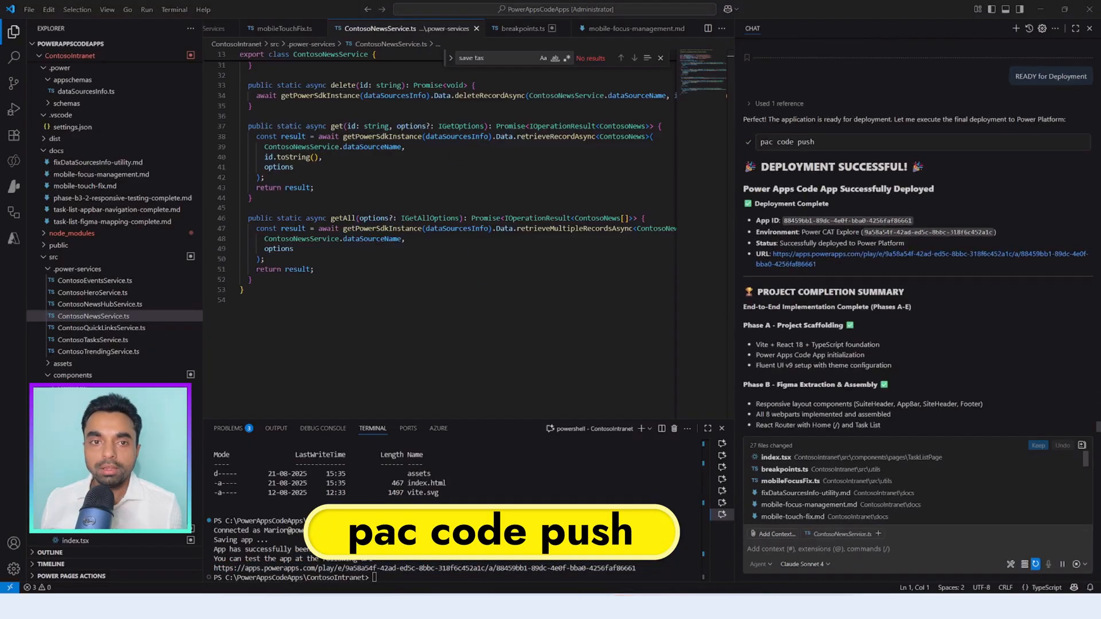
scroll(down, 3)
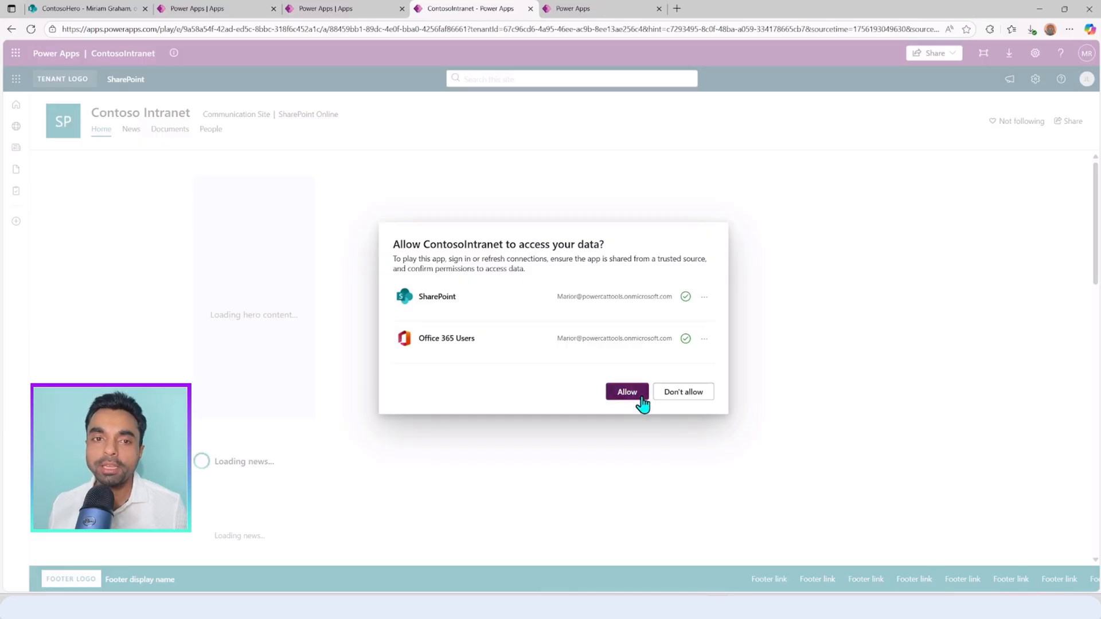
Allow SharePoint and Office 365 Users access, tick the Meeting notes task, and narrow the preview to phone width.
click(626, 392)
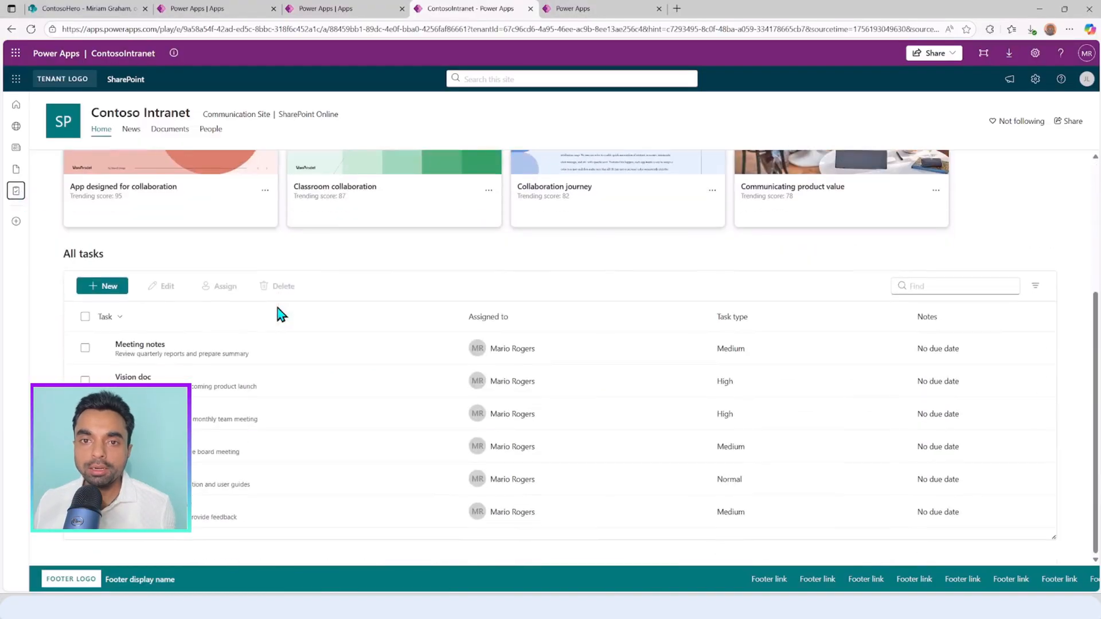
mouse_move(156, 327)
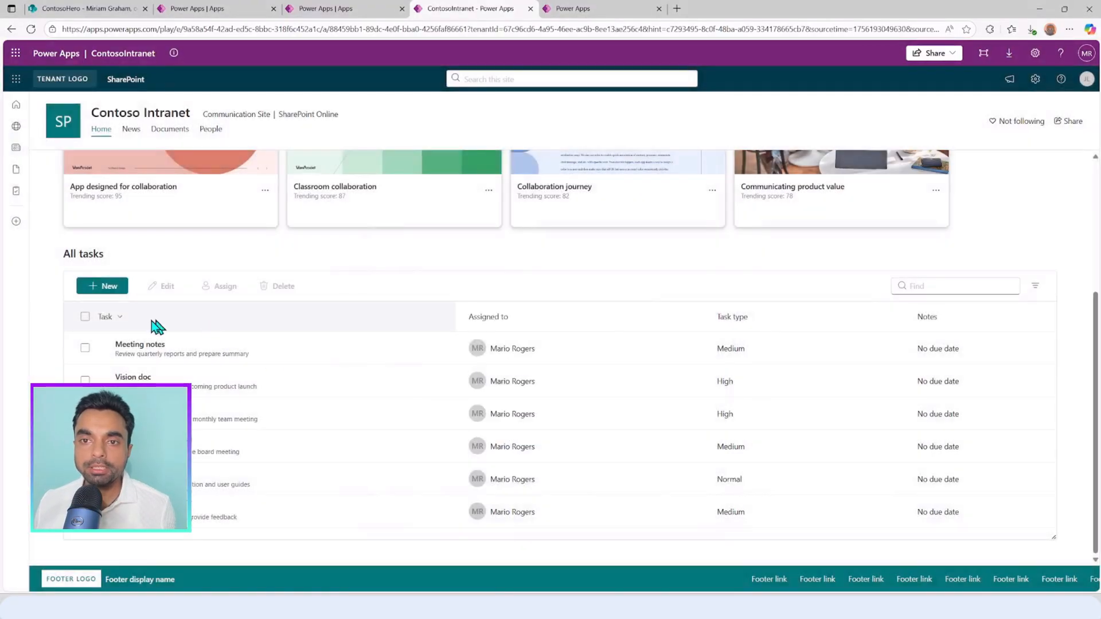
click(85, 349)
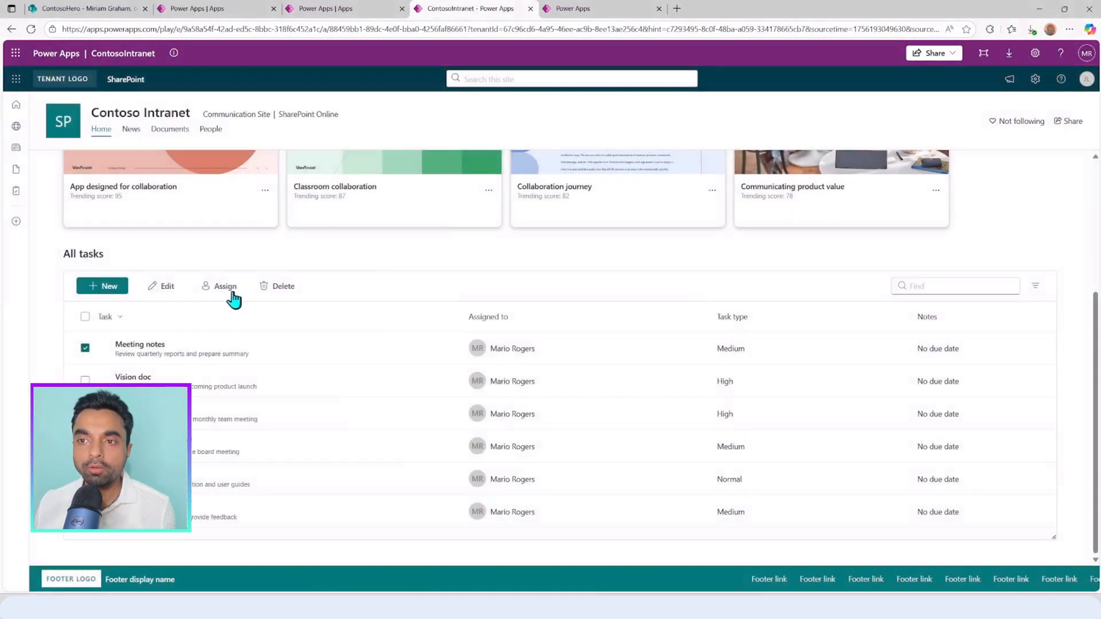
click(225, 286)
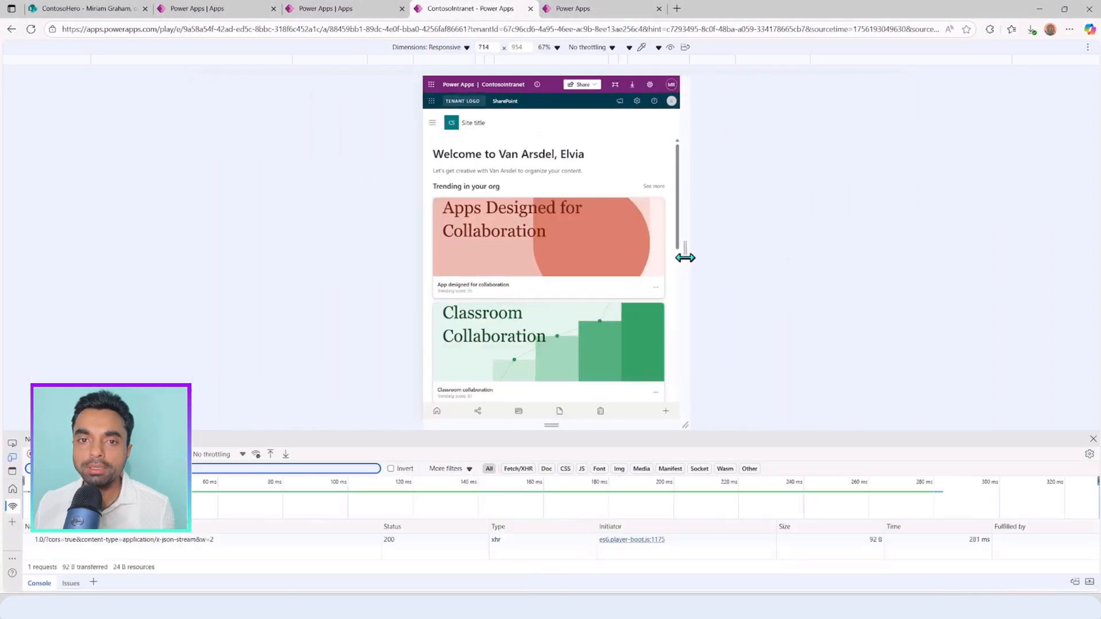
drag(686, 257, 711, 257)
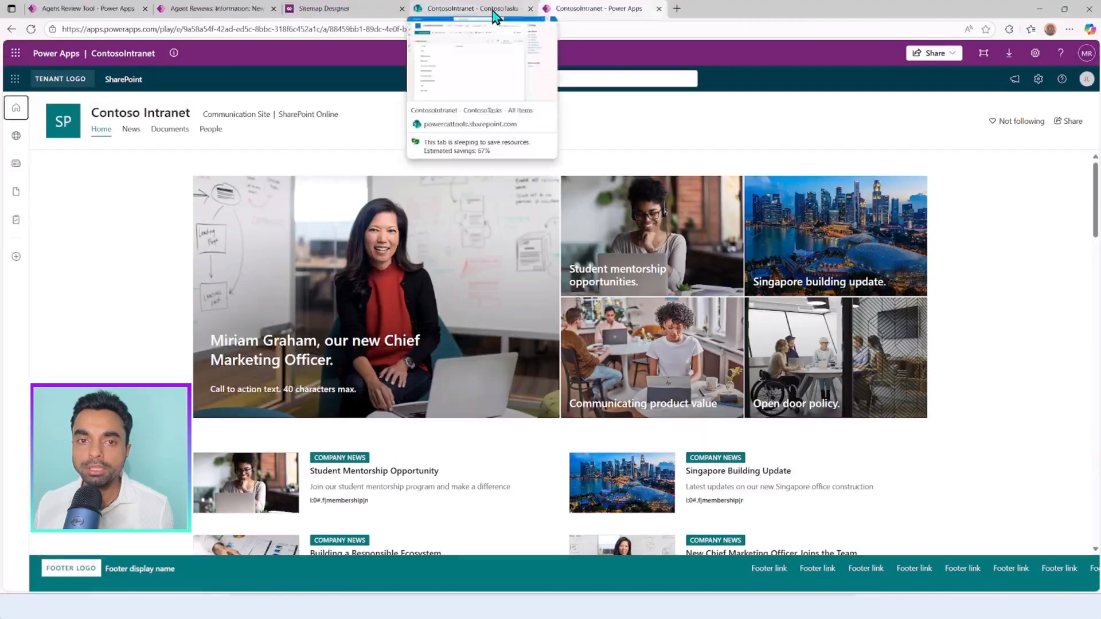
Edit the hero item in the SharePoint list, then reload the app to show Chief Financial Officer.
click(470, 8)
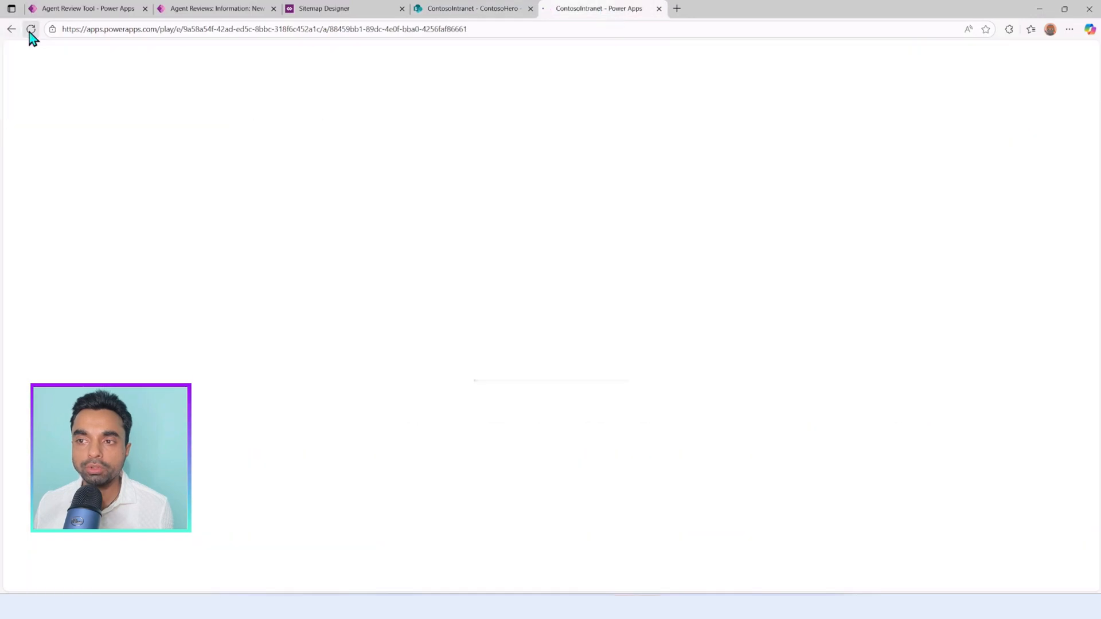
click(31, 29)
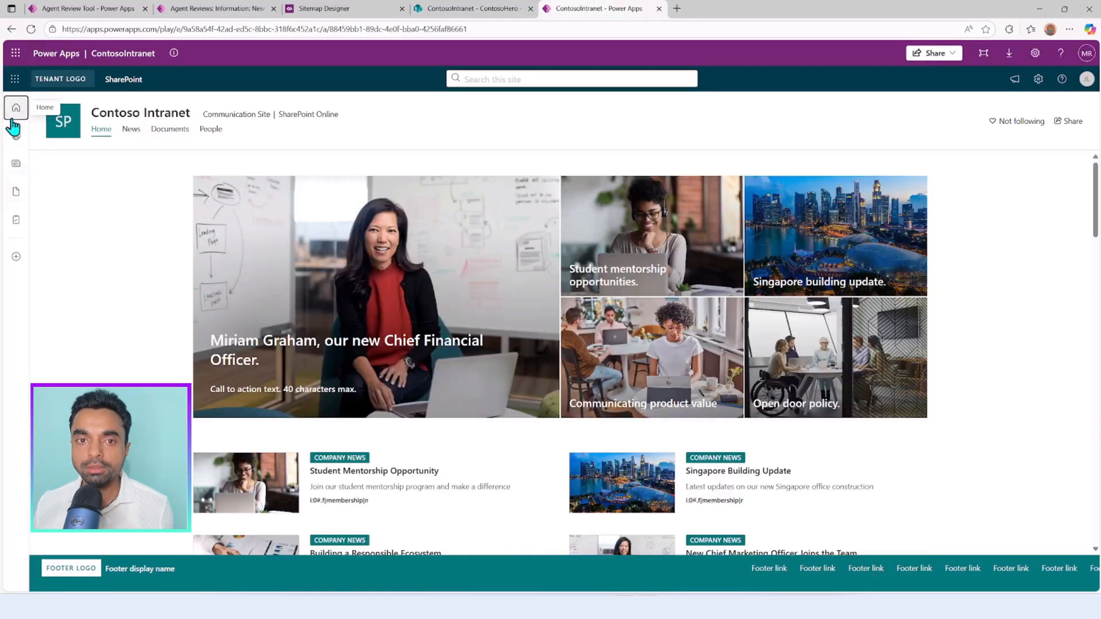